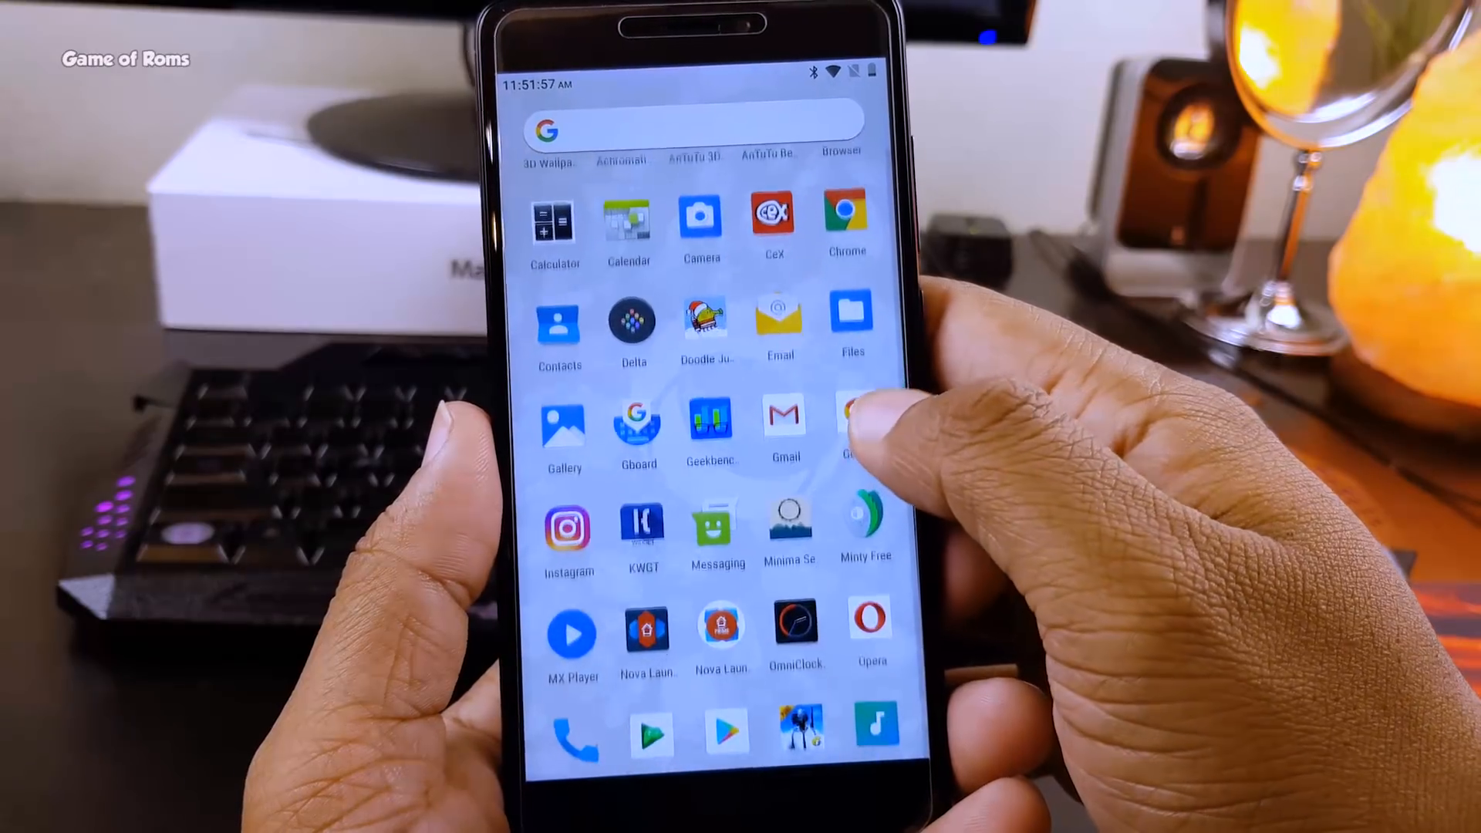
Return to the home screen and bring up the launcher's home settings
click(796, 622)
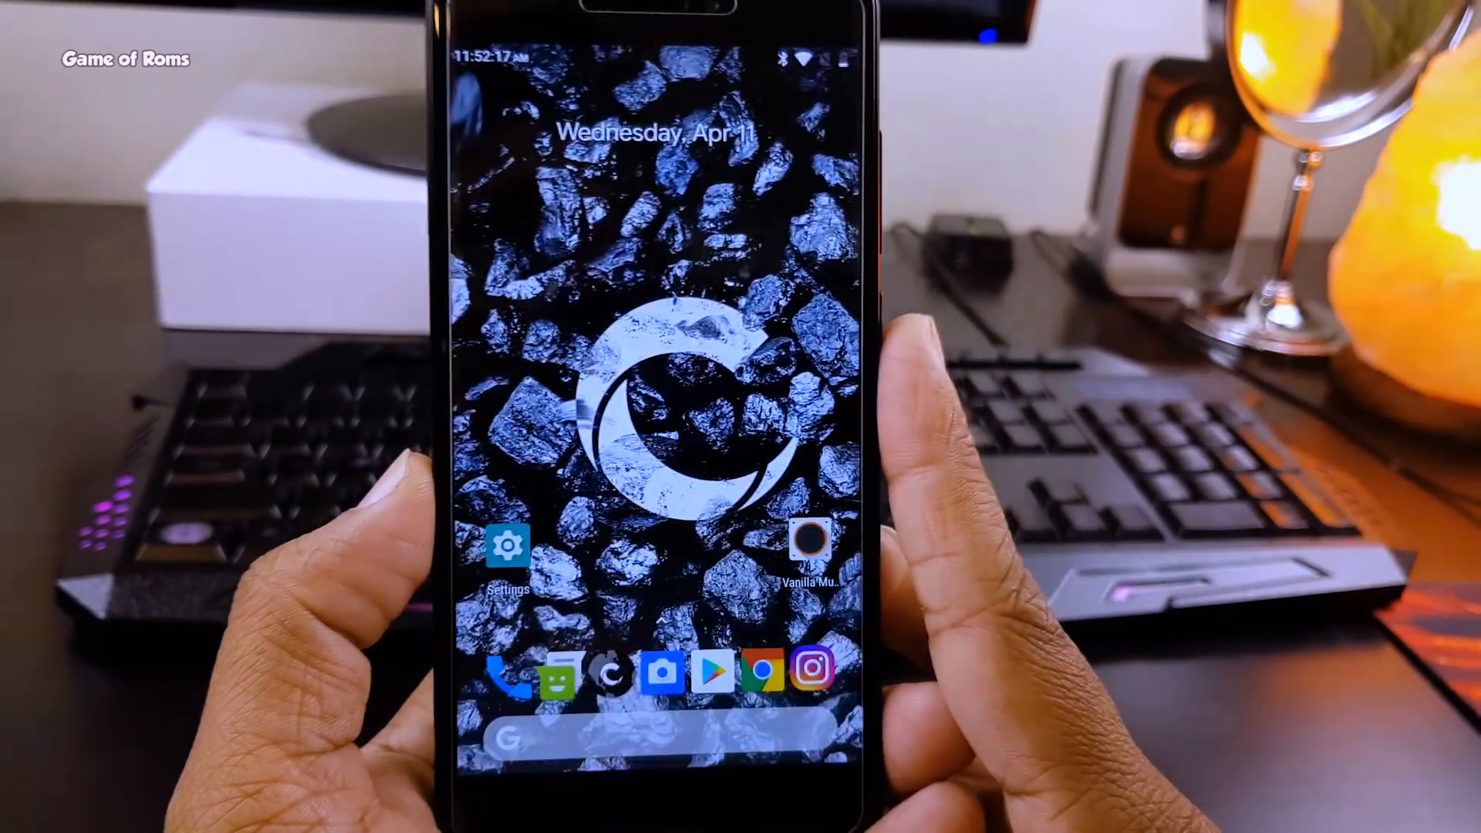
click(508, 548)
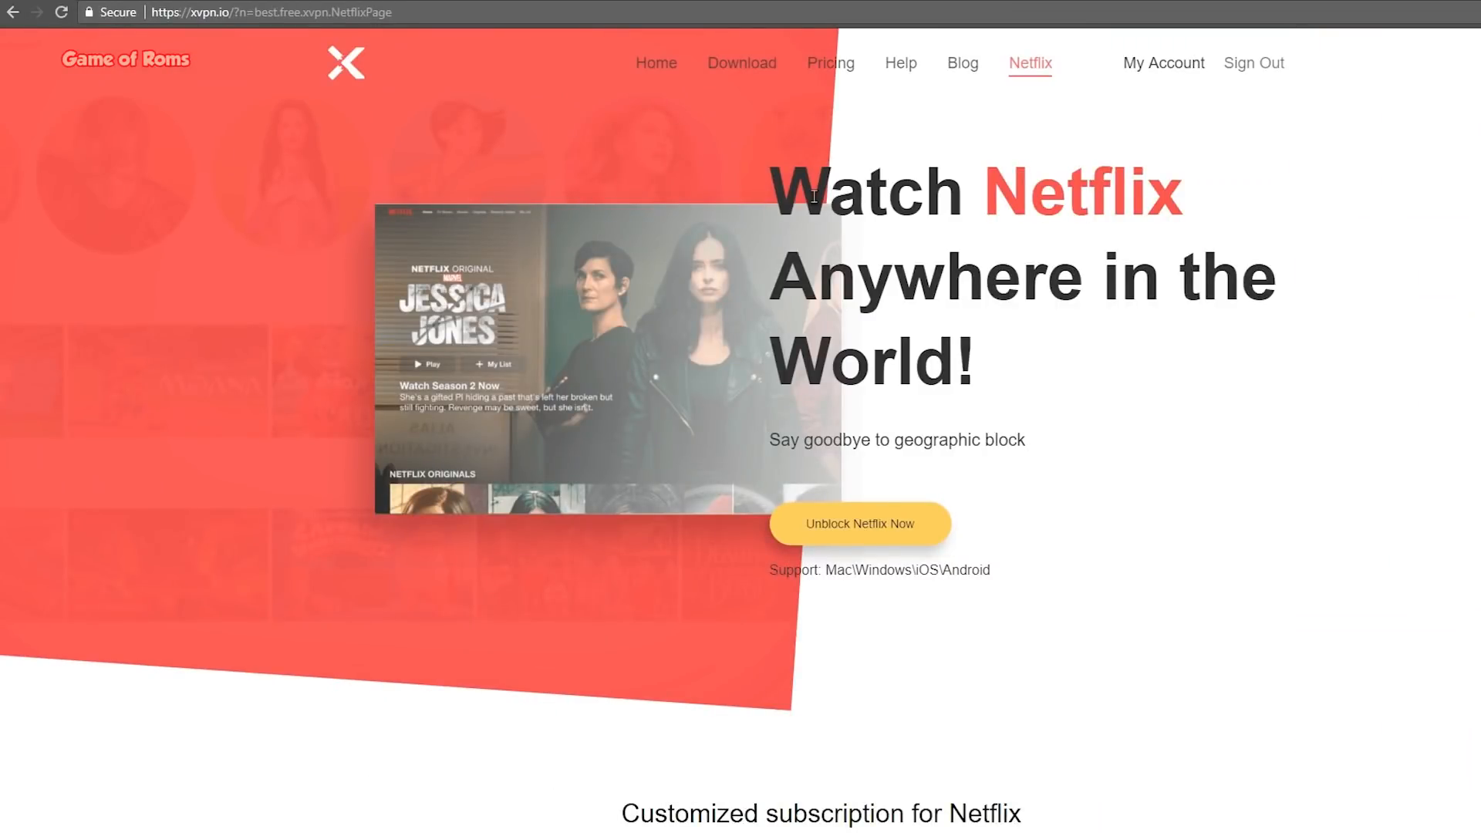
Highlight the Watch Netflix headlines and scroll past the $1.99 monthly and $19.89 yearly plans to the three steps
drag(813, 194, 978, 387)
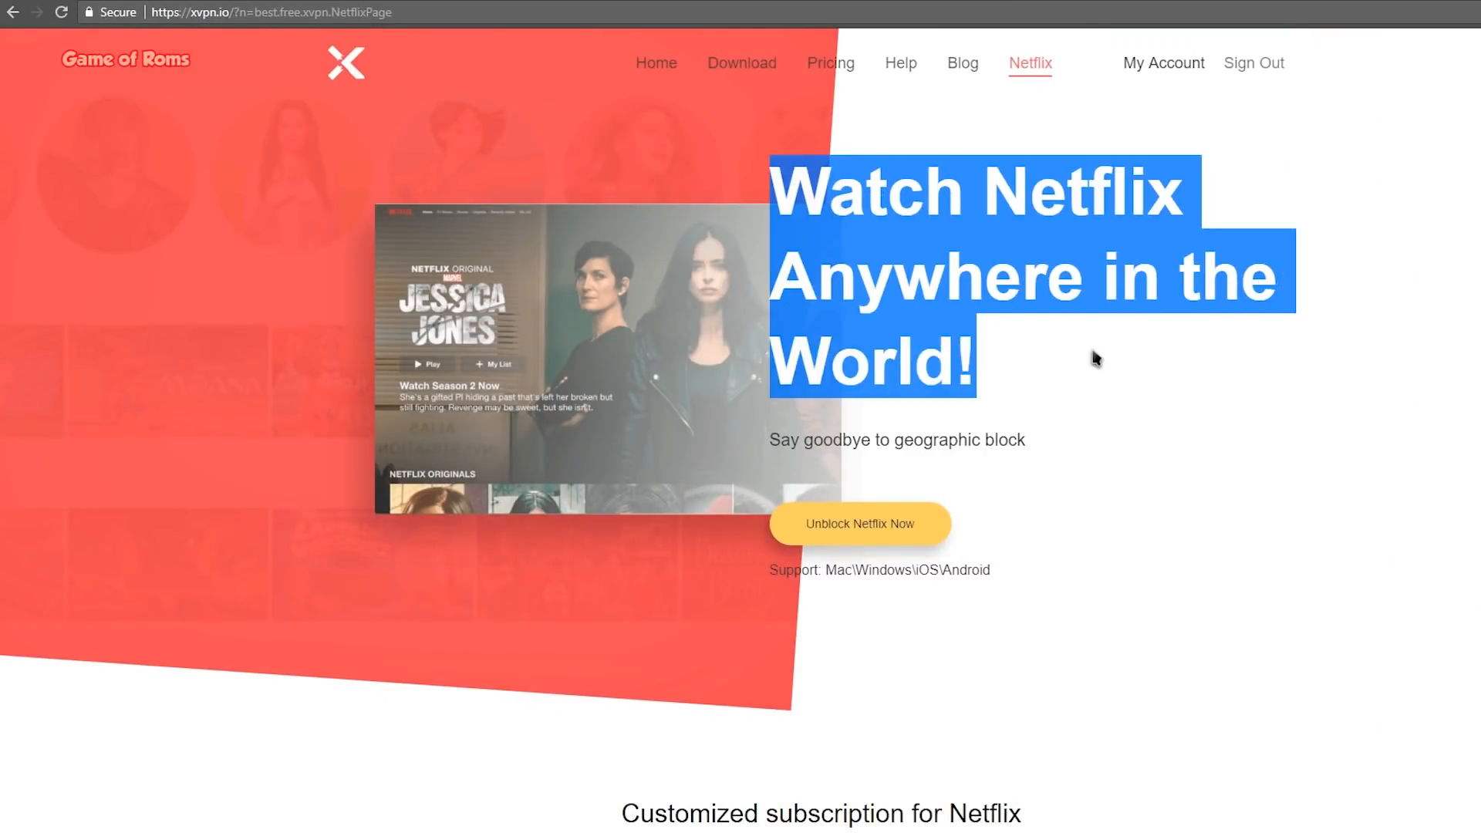
scroll(down, 3)
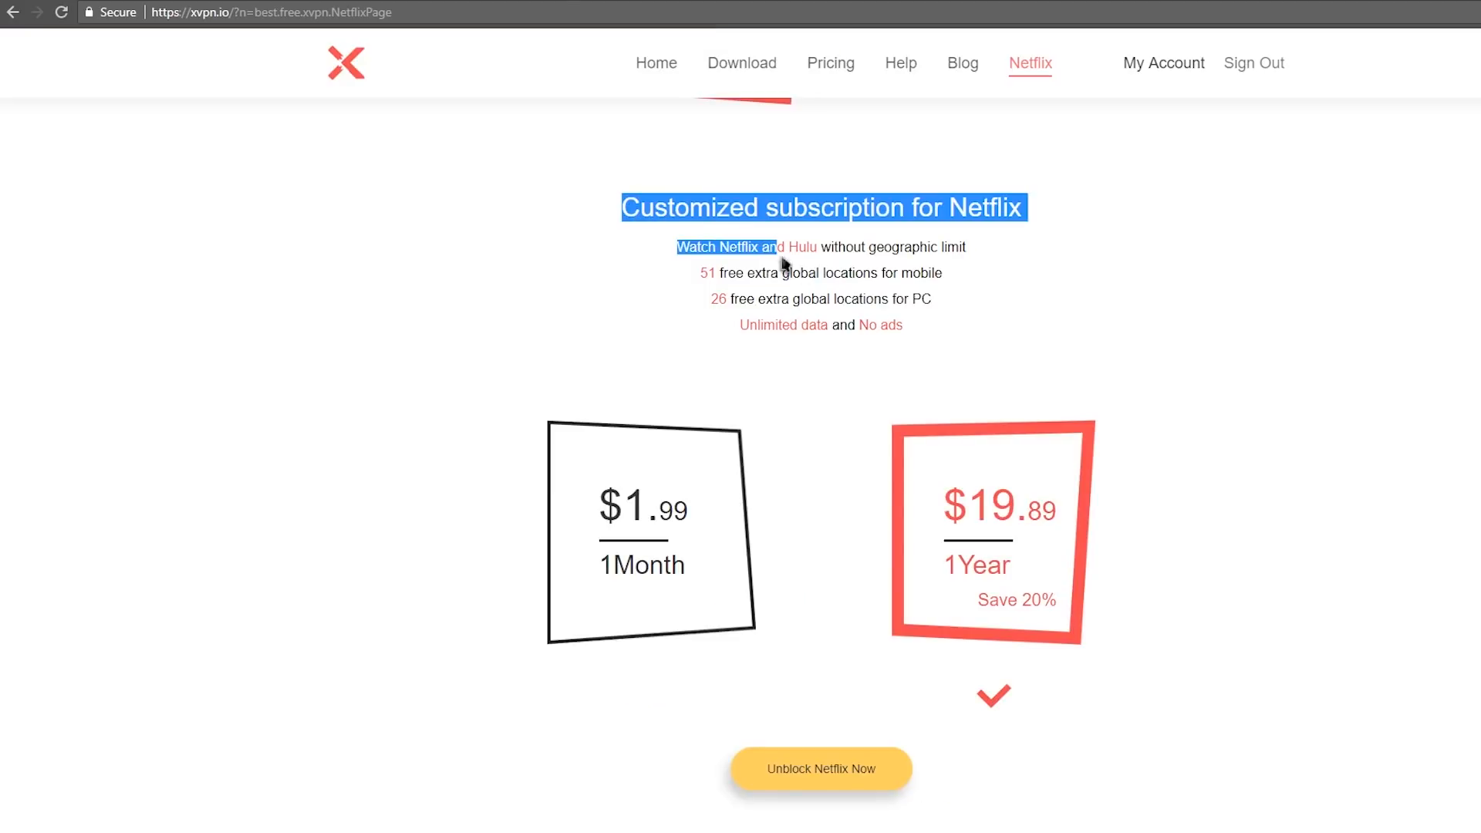
drag(779, 246, 902, 325)
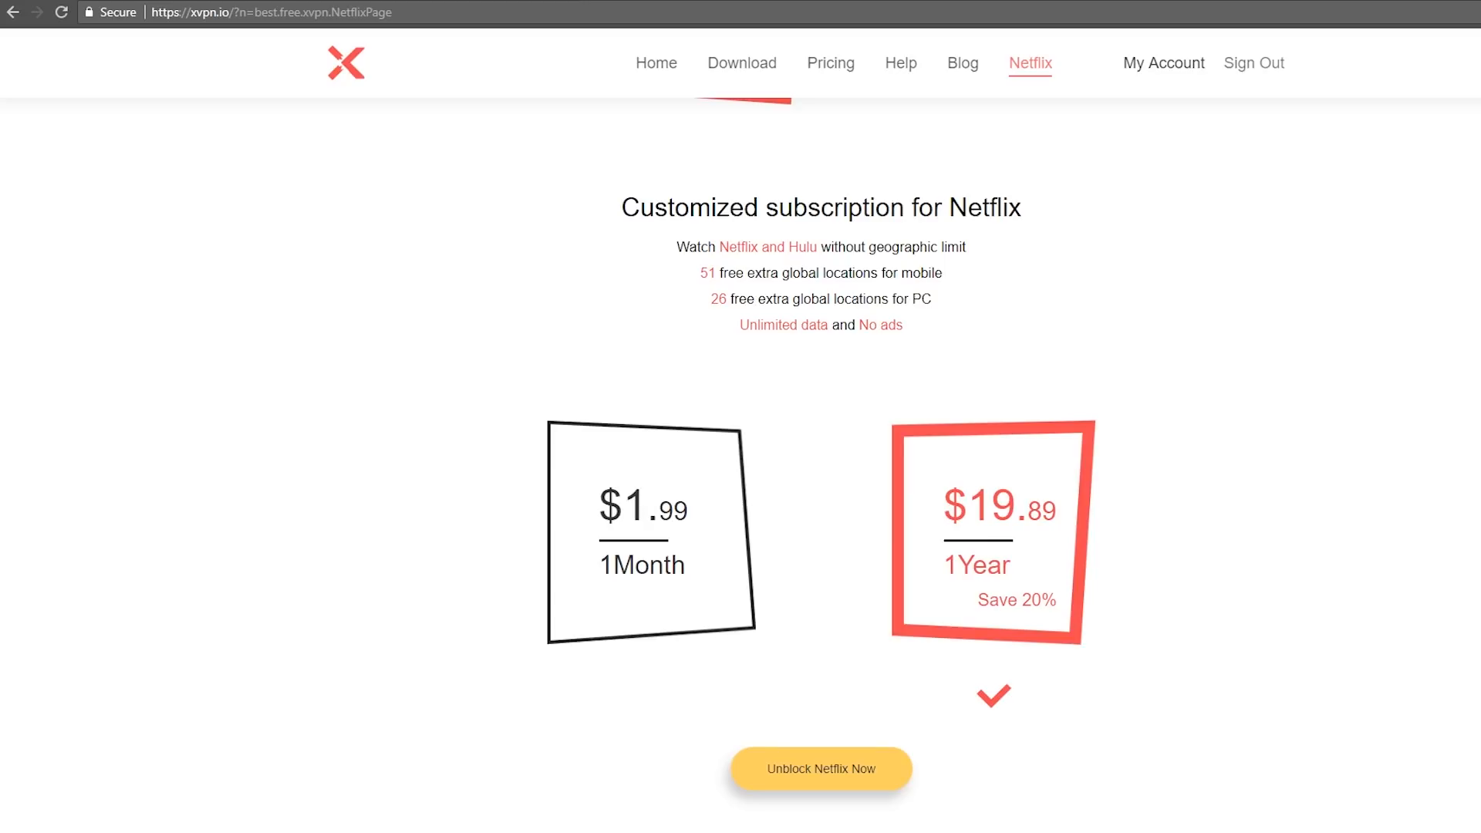
scroll(down, 3)
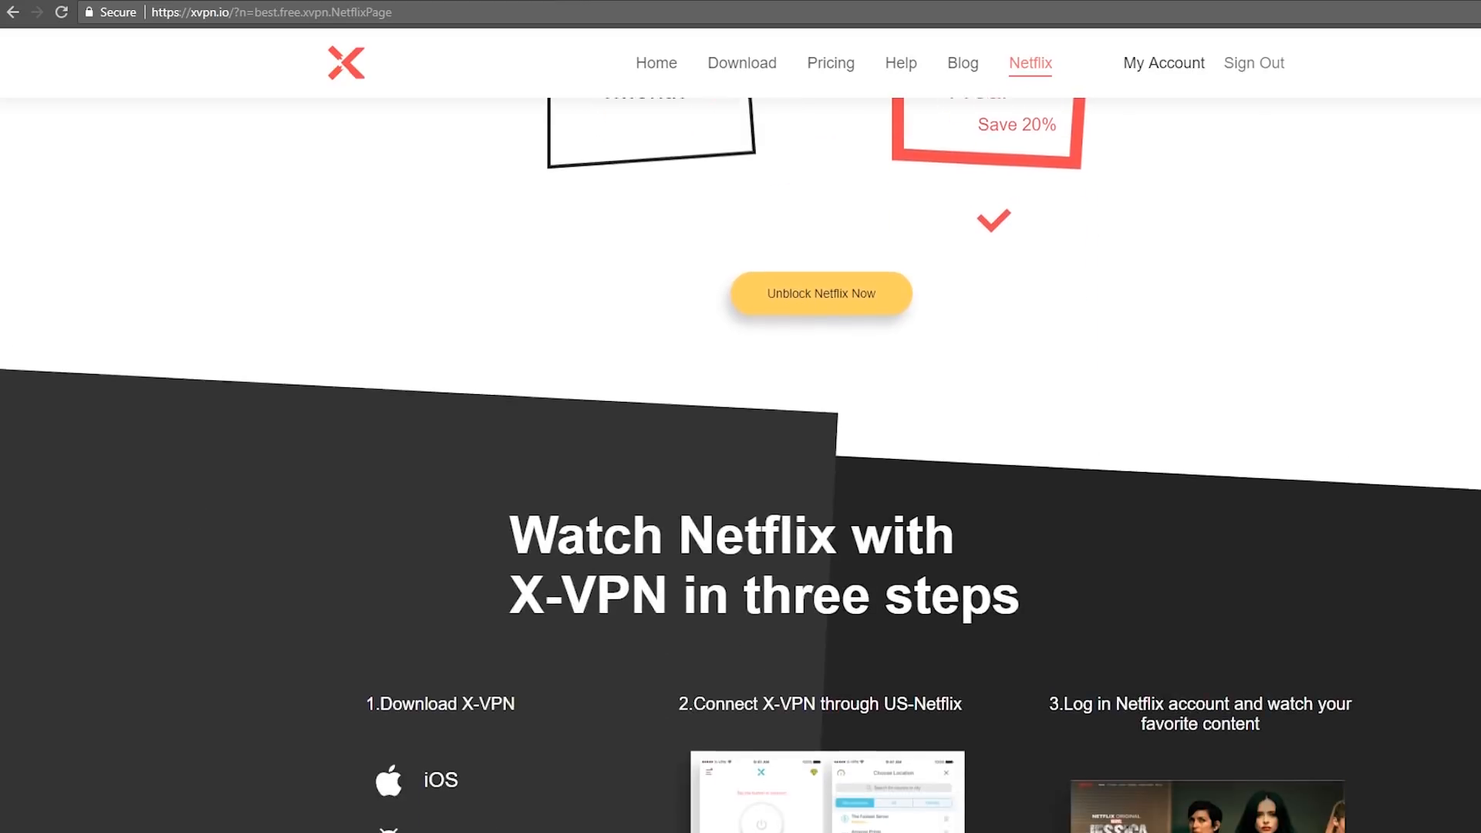
scroll(down, 3)
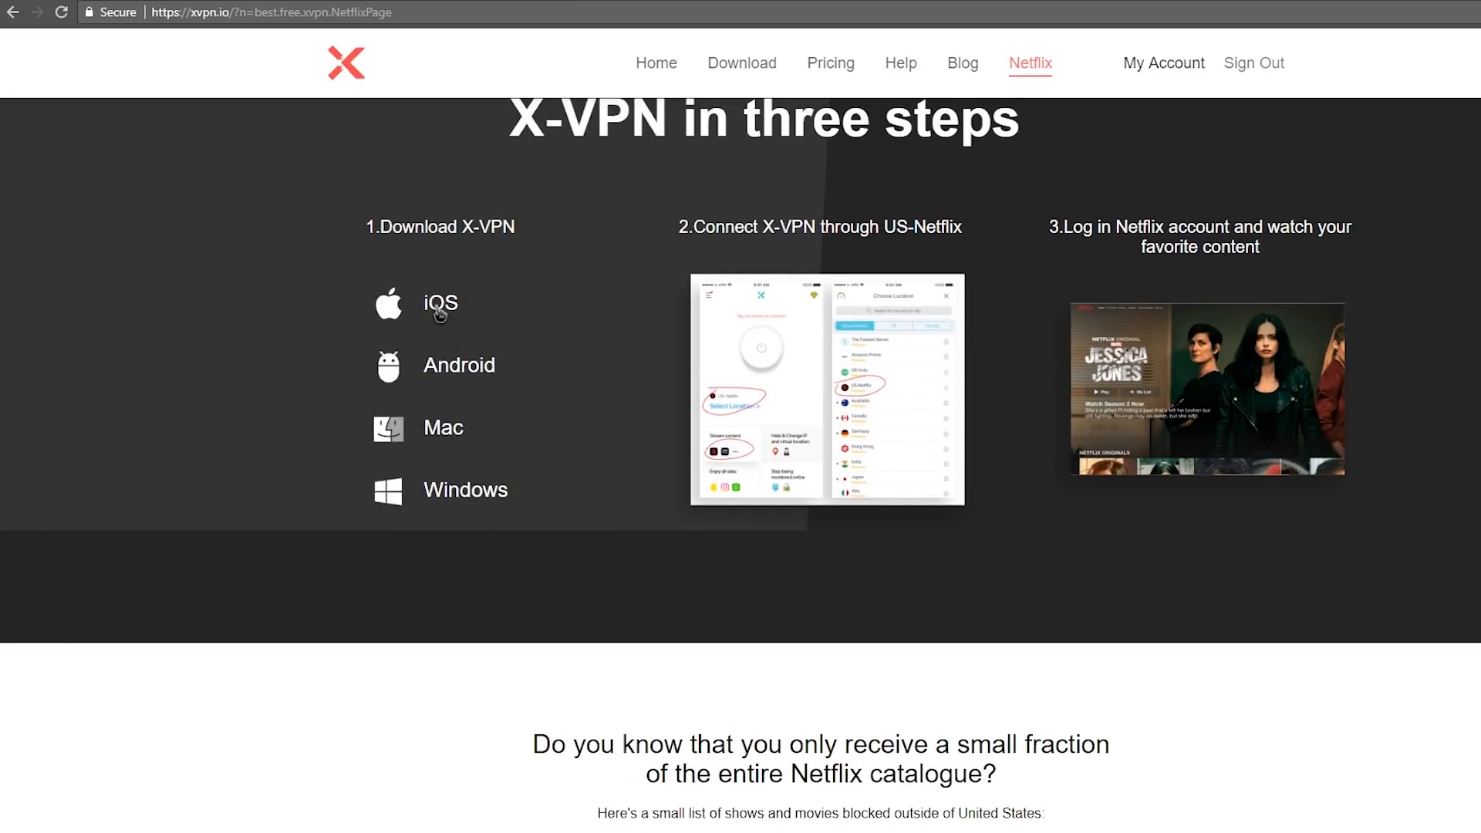
mouse_move(465, 489)
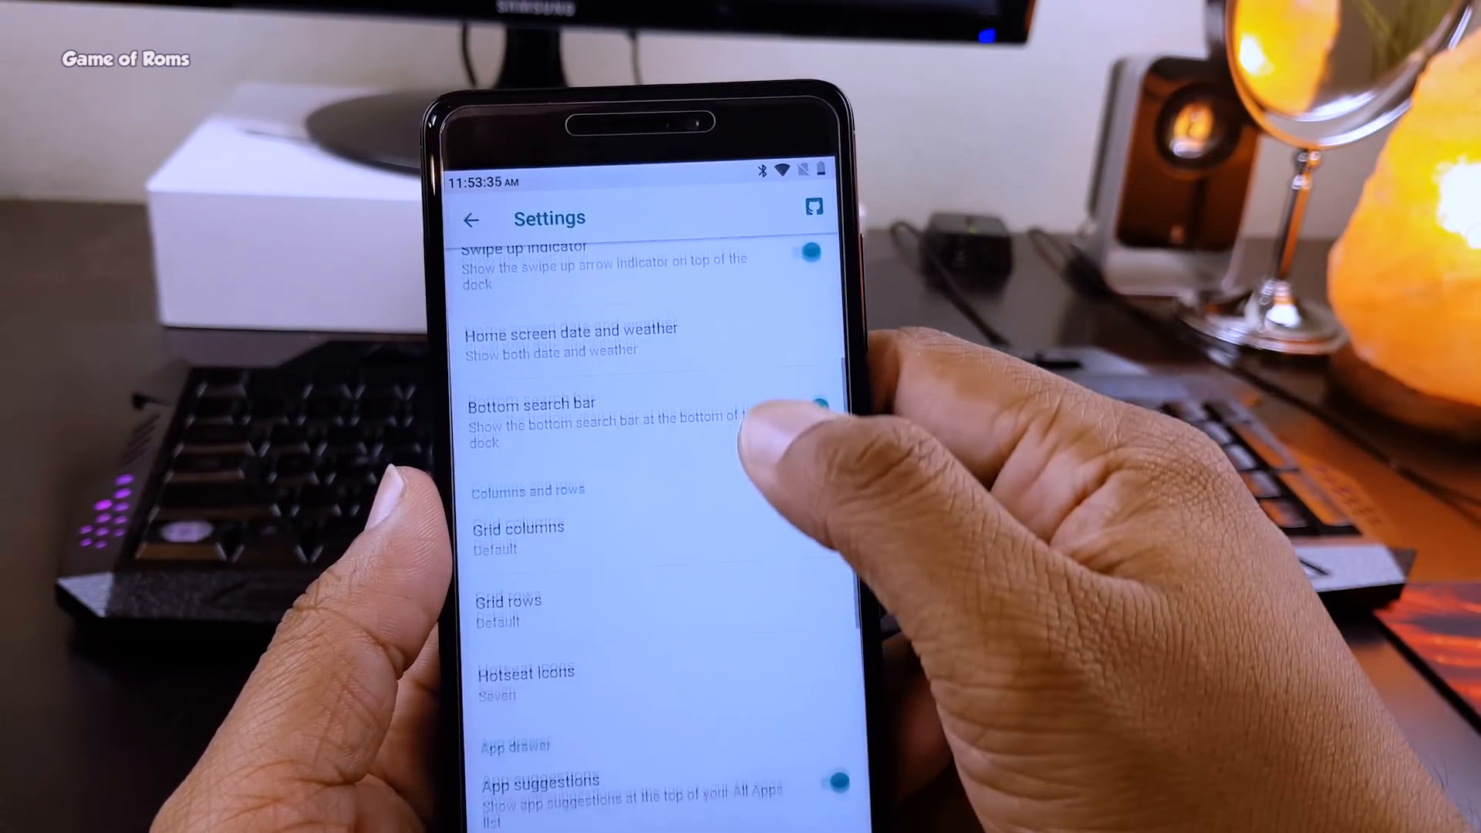
Scroll through the launcher's dock, grid and app drawer settings
scroll(down, 3)
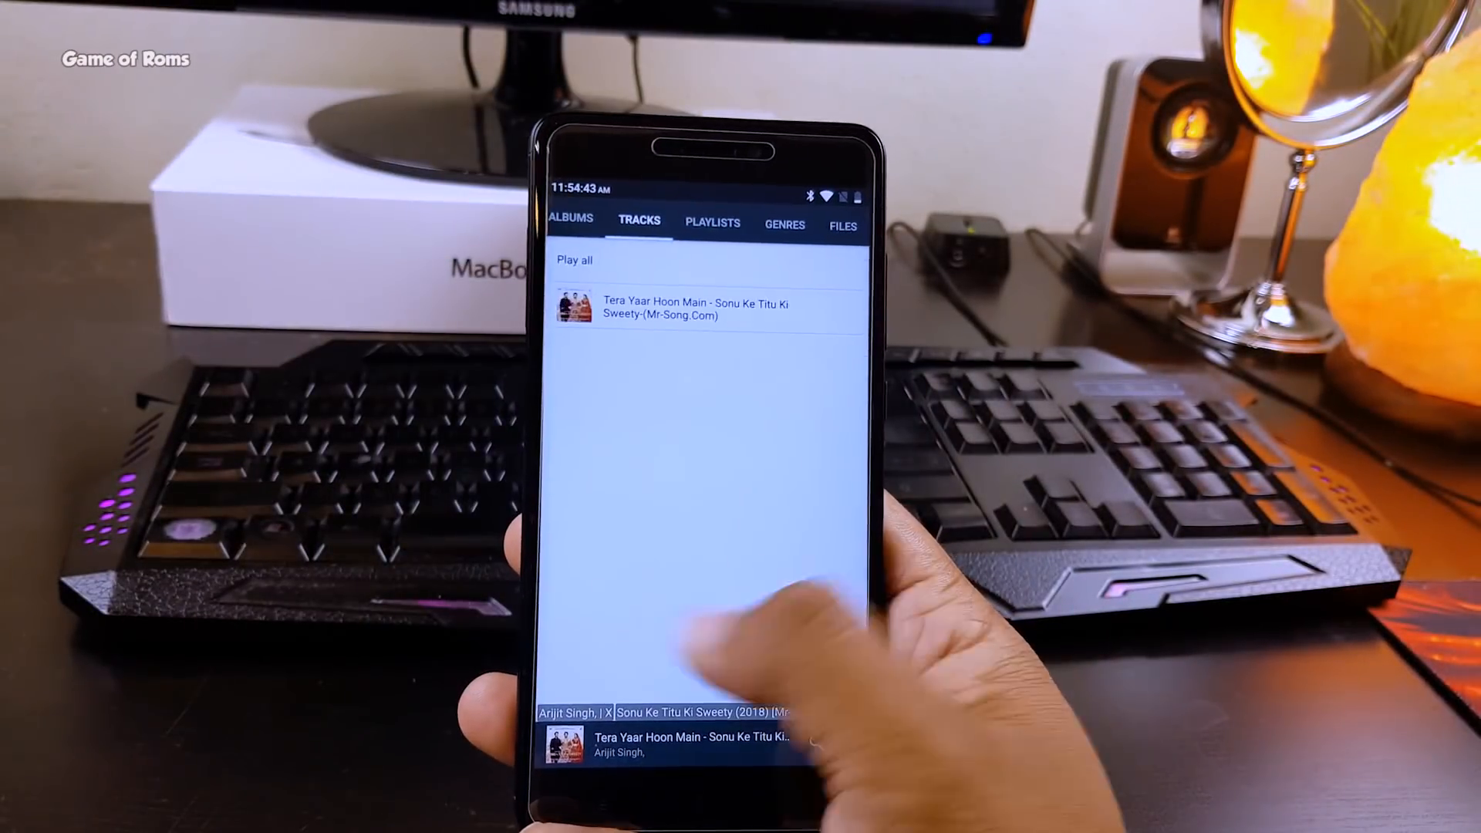
Go into system Settings and enter the Fibers customization menu
click(841, 225)
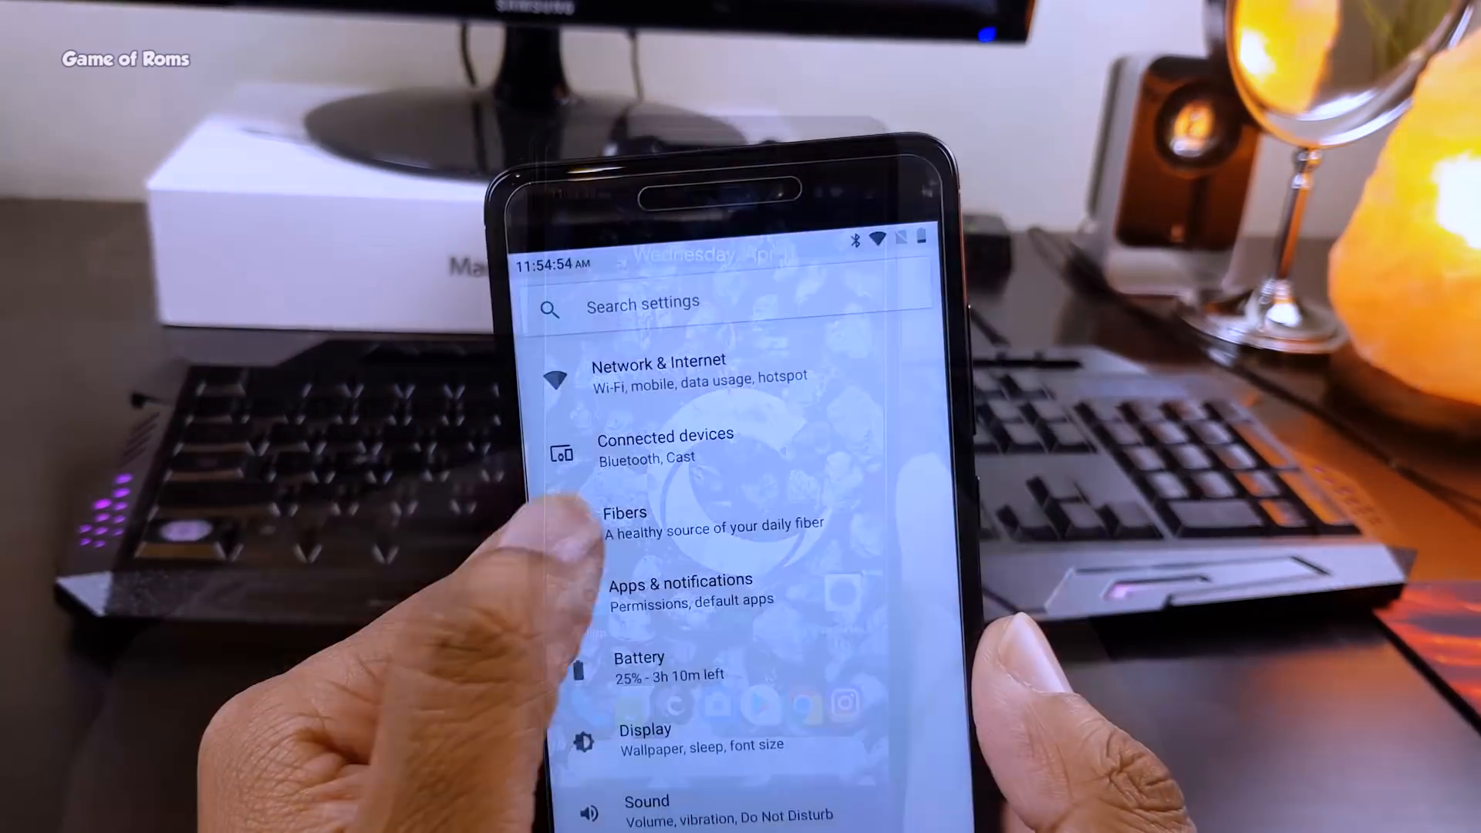
click(661, 520)
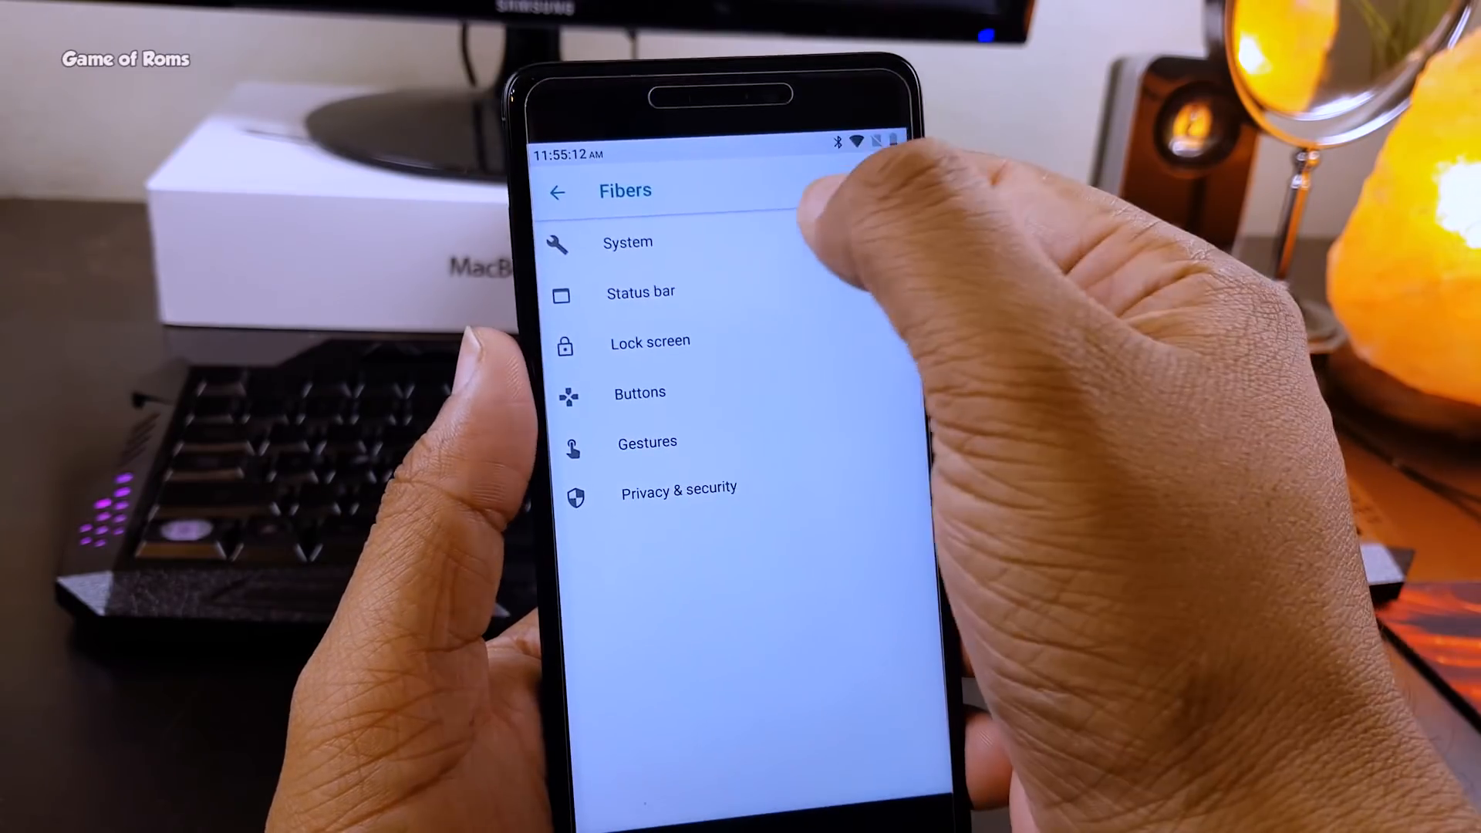
click(628, 242)
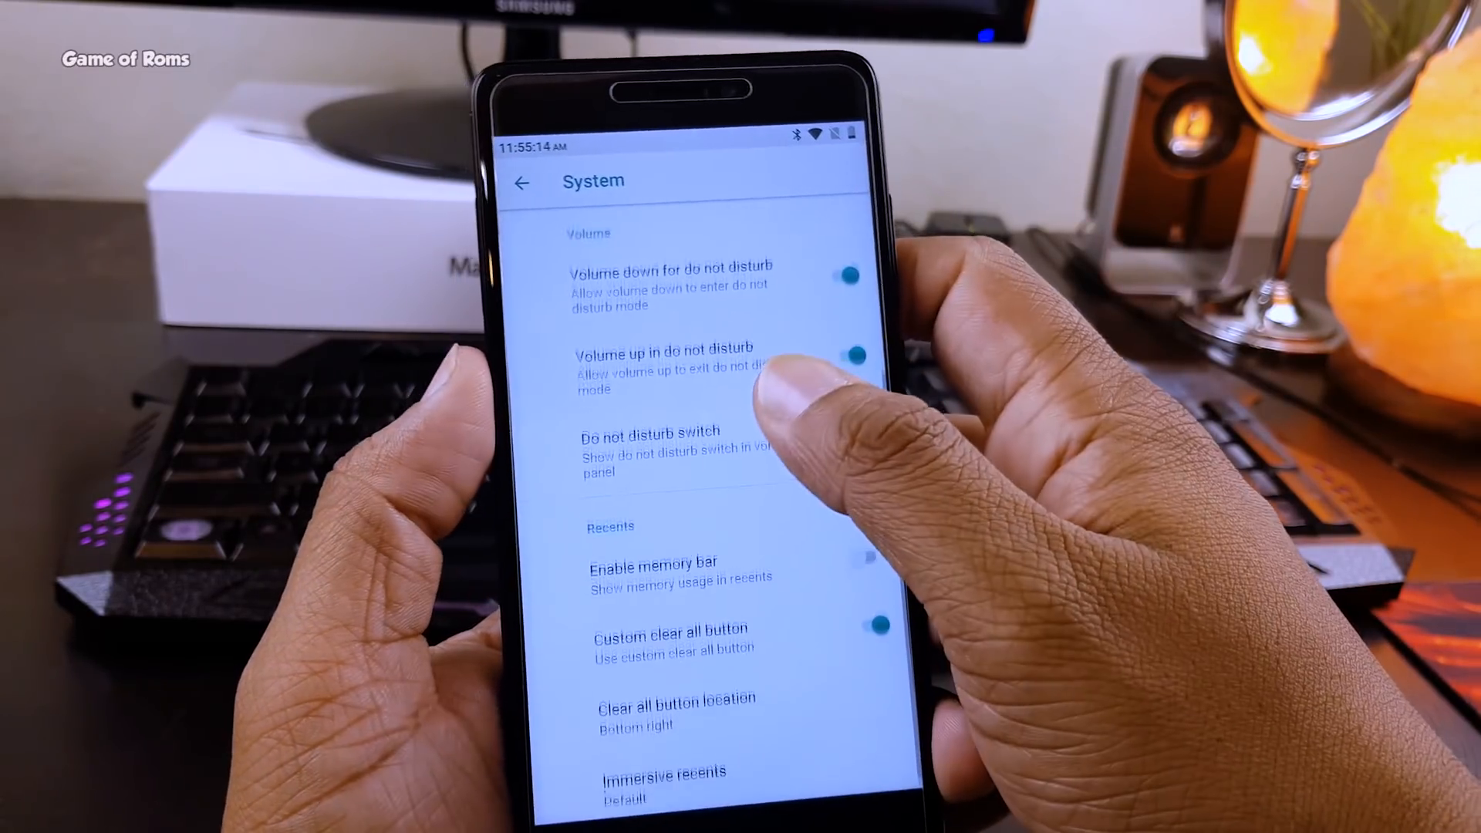
click(519, 182)
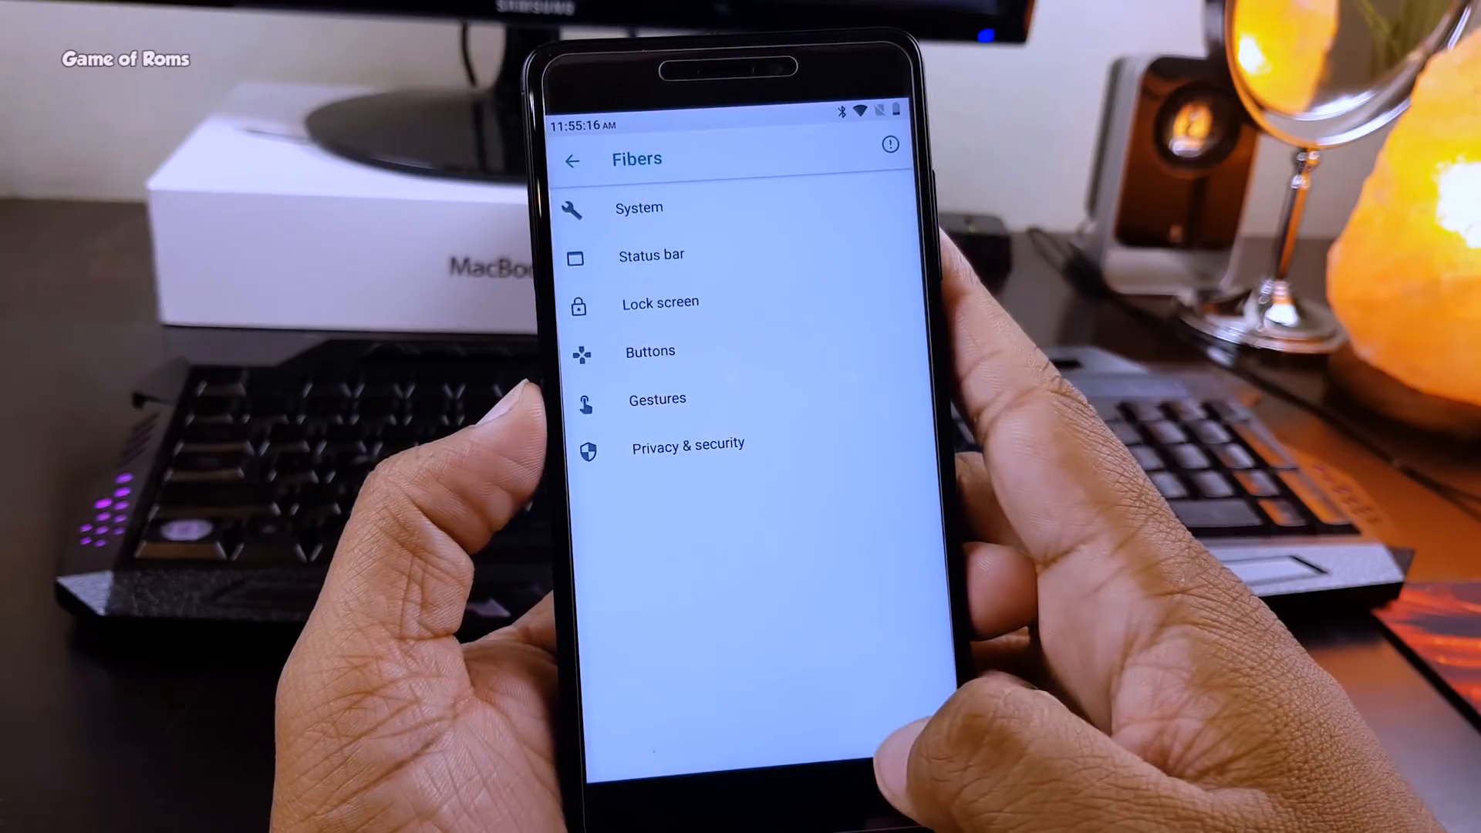
click(639, 208)
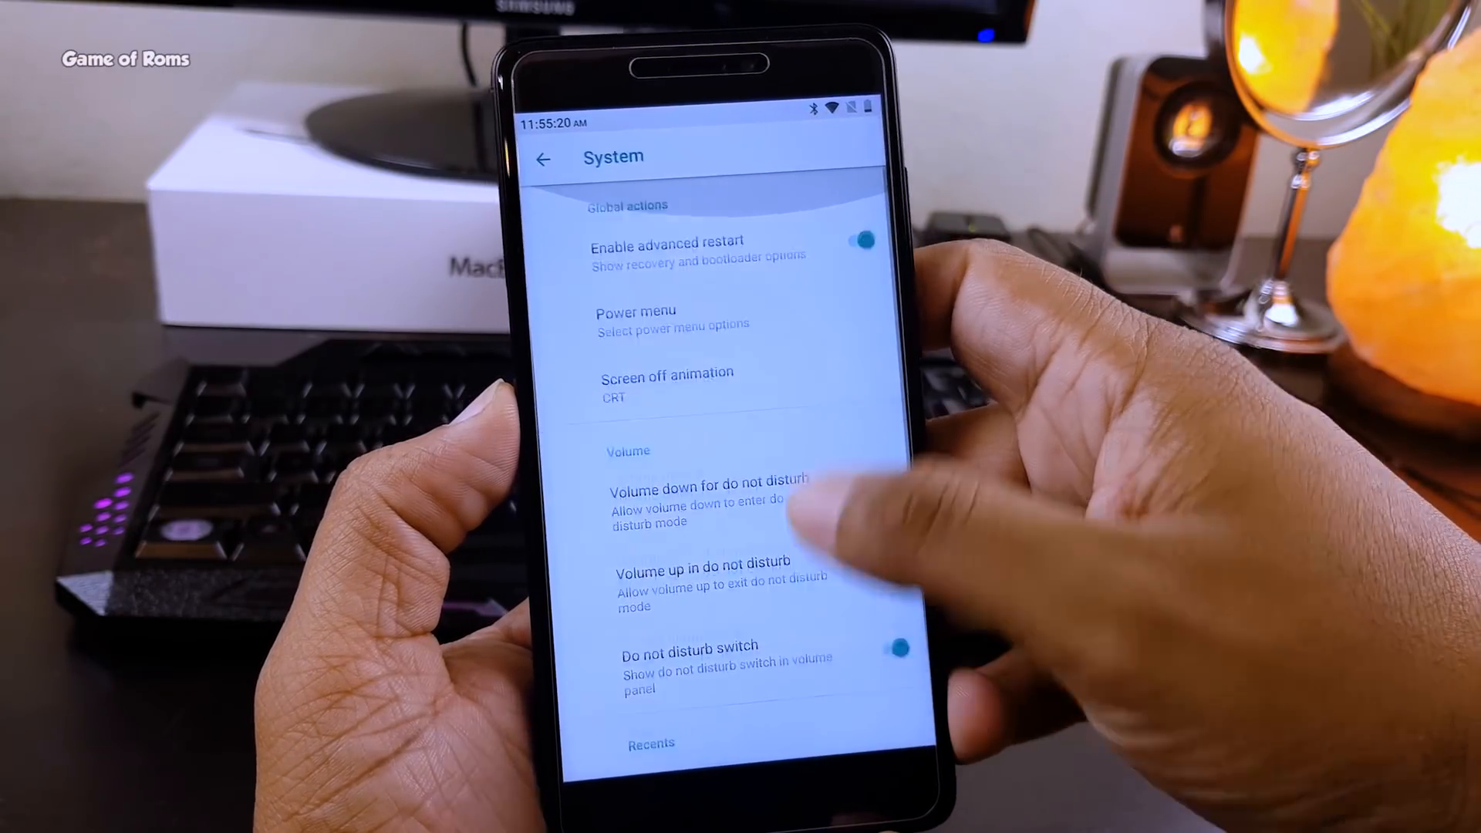
click(542, 157)
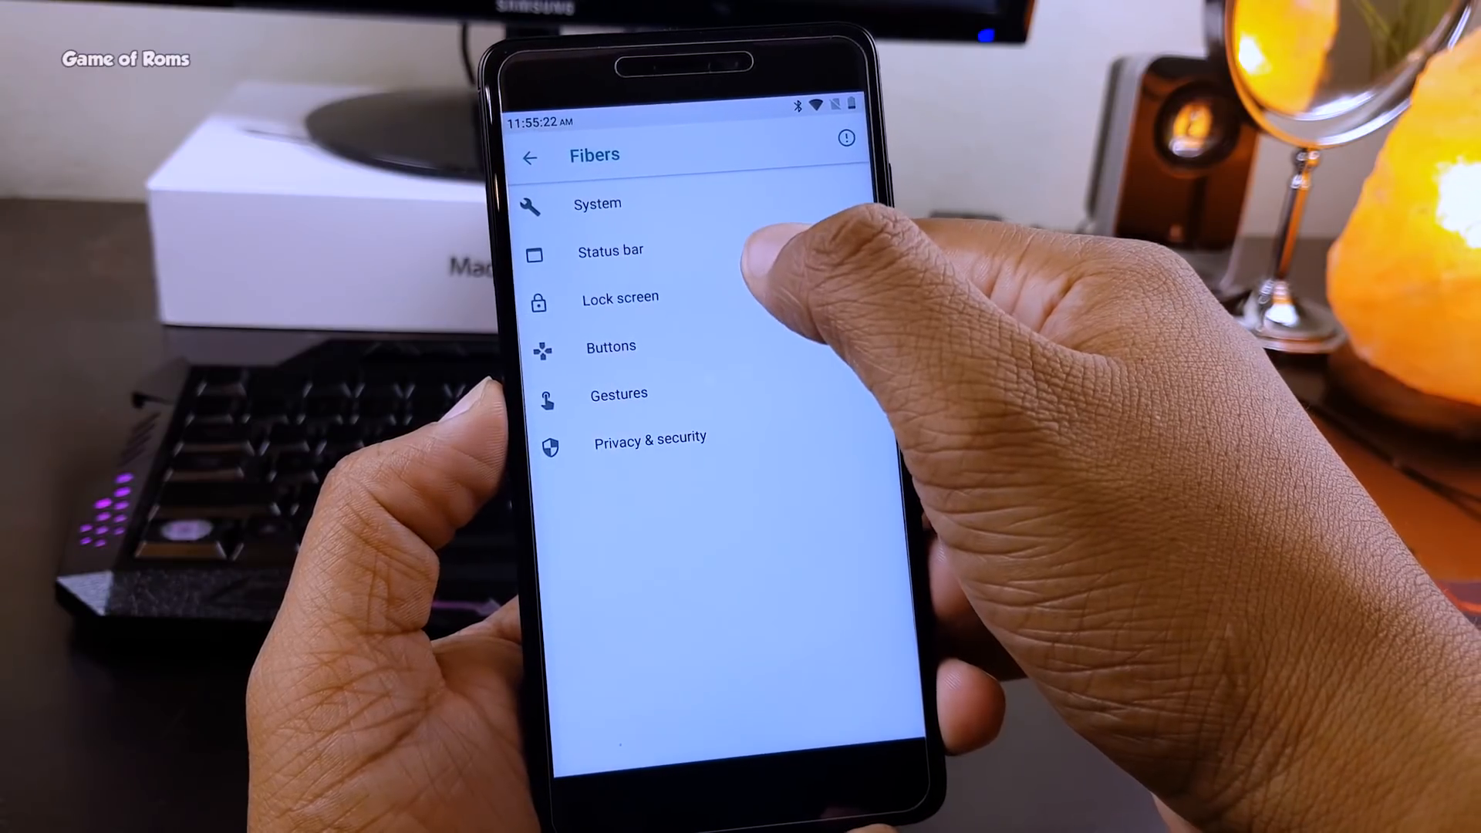
click(611, 249)
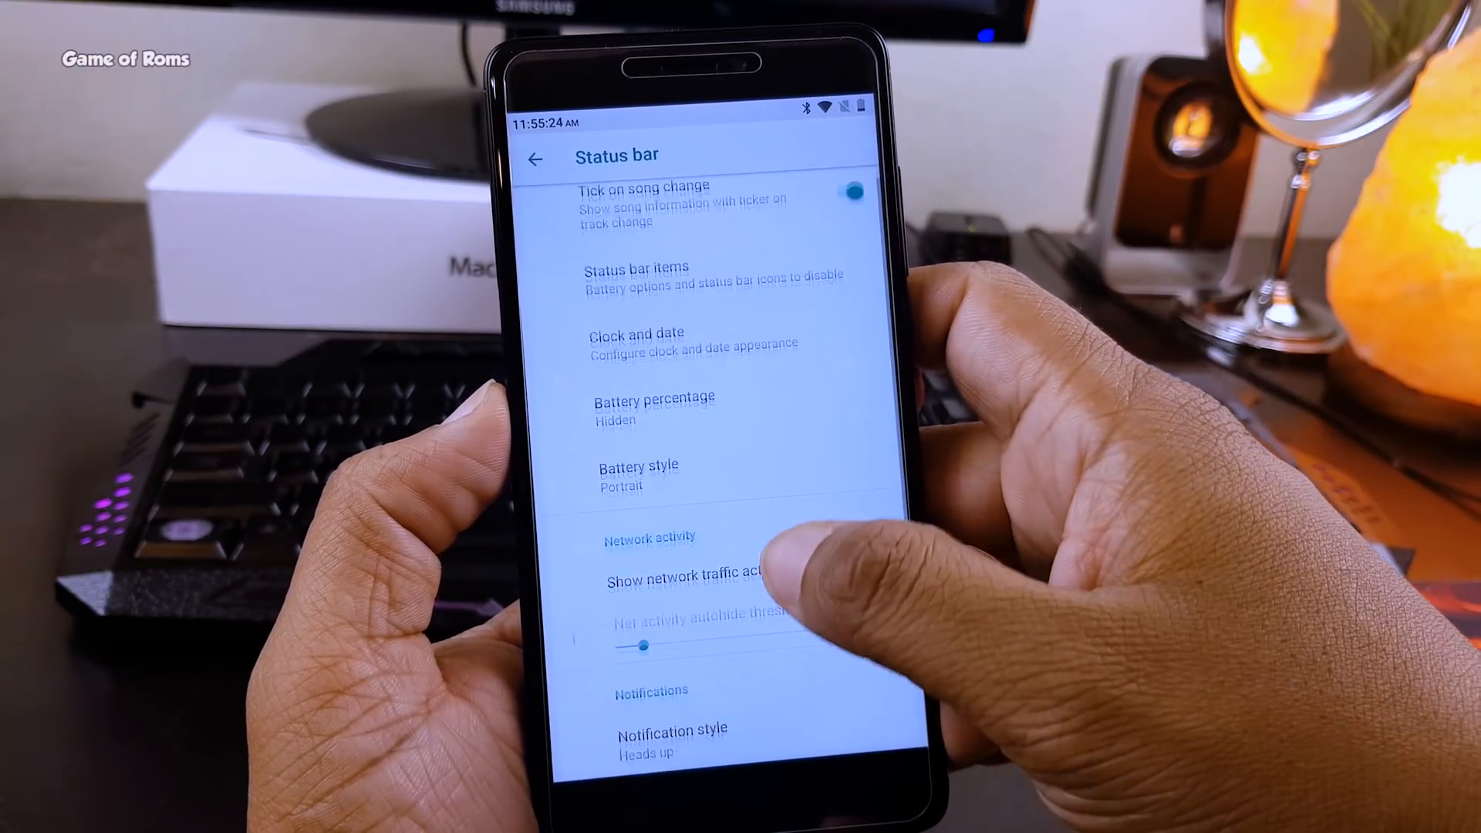
click(637, 475)
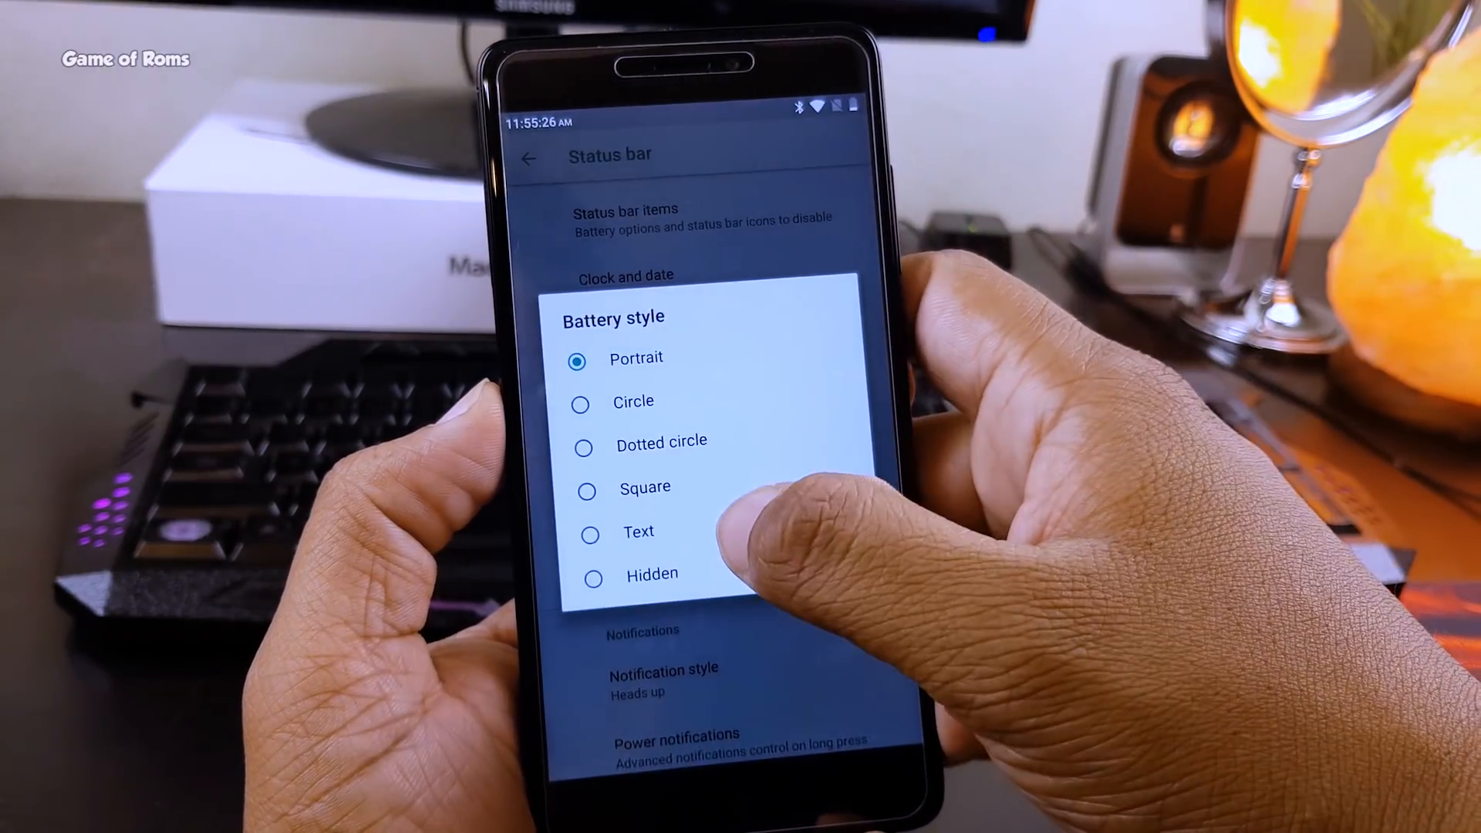
click(591, 492)
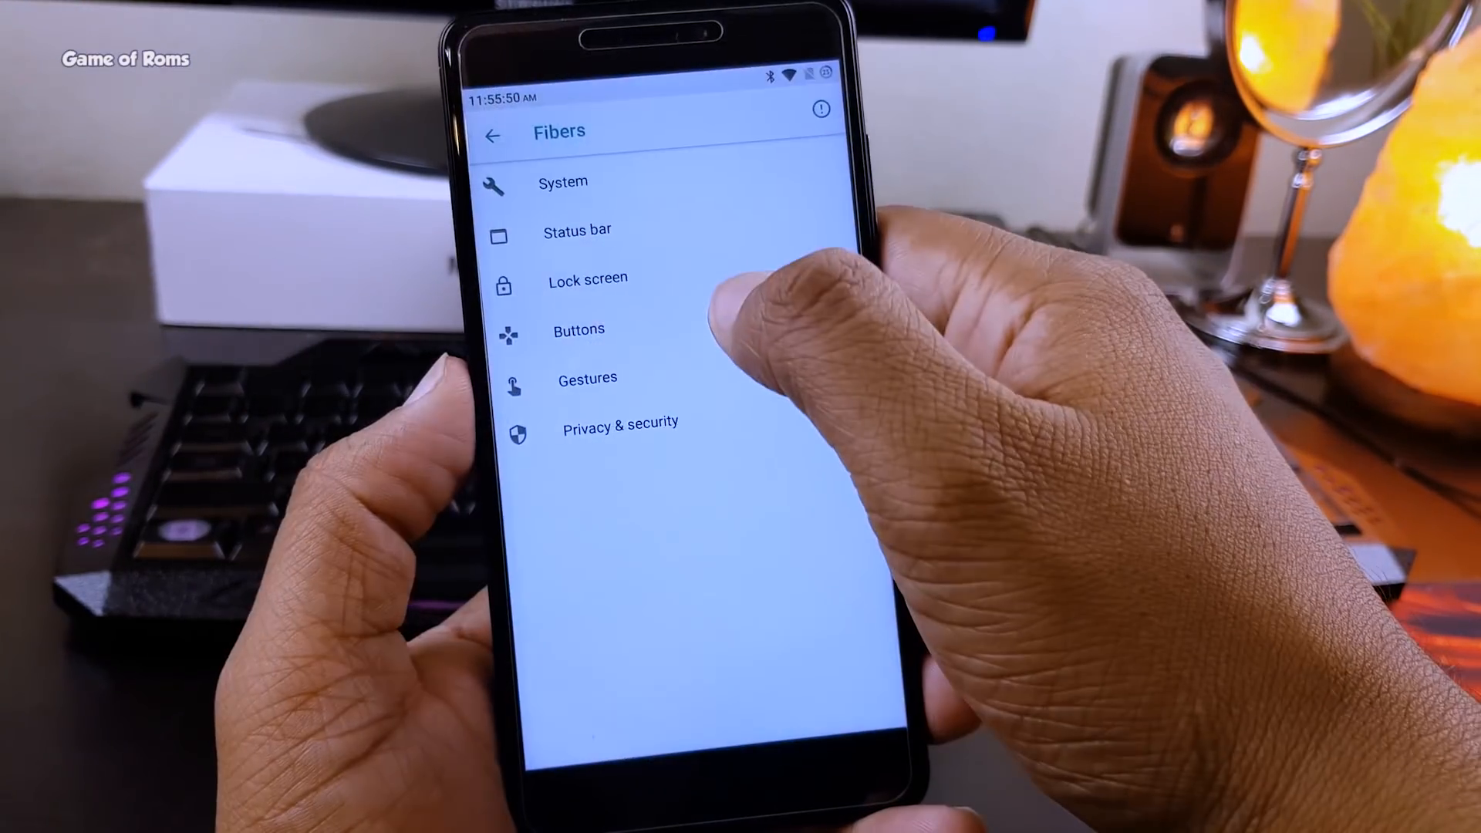
click(577, 330)
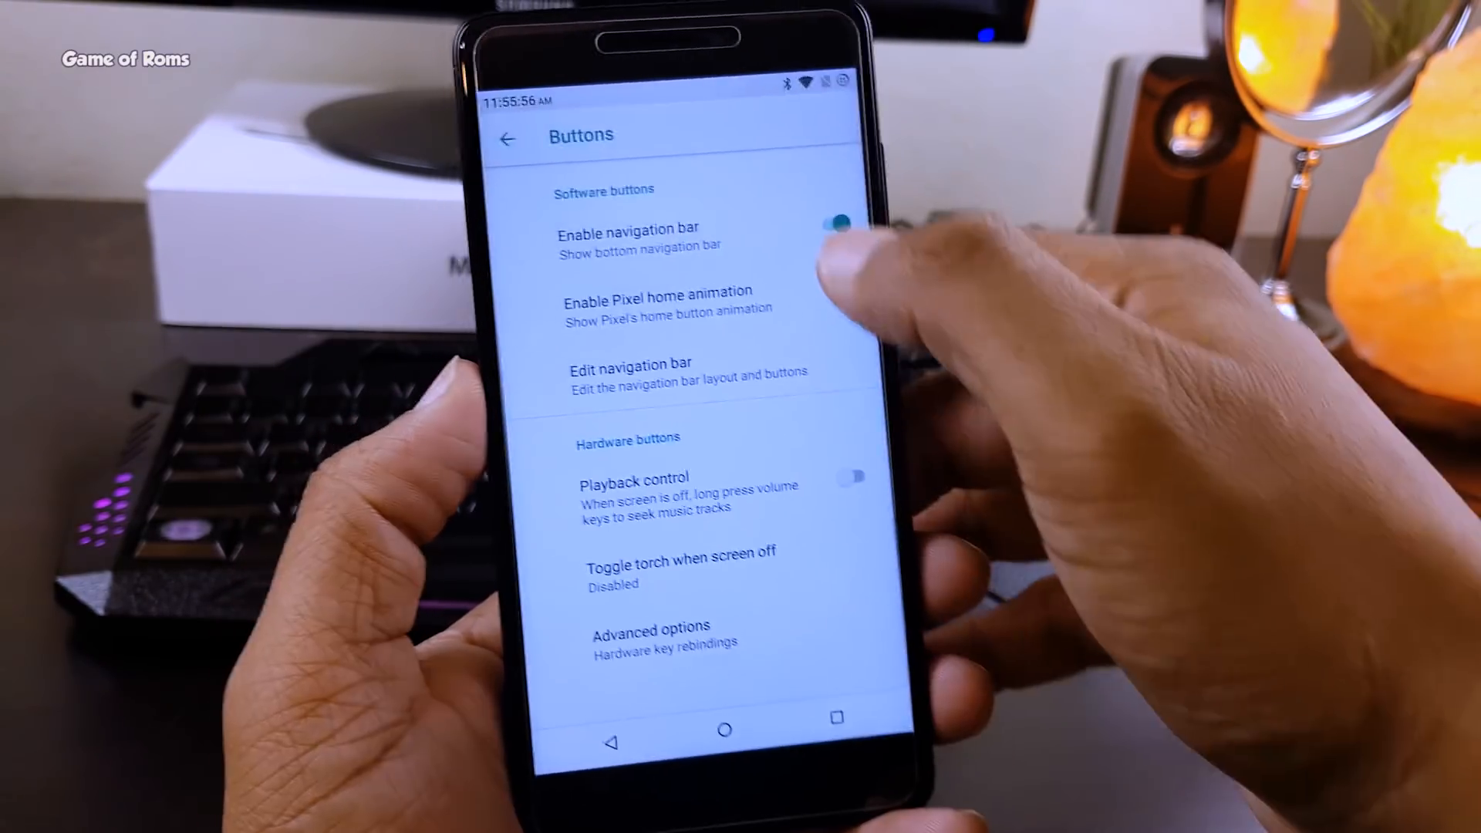
click(508, 140)
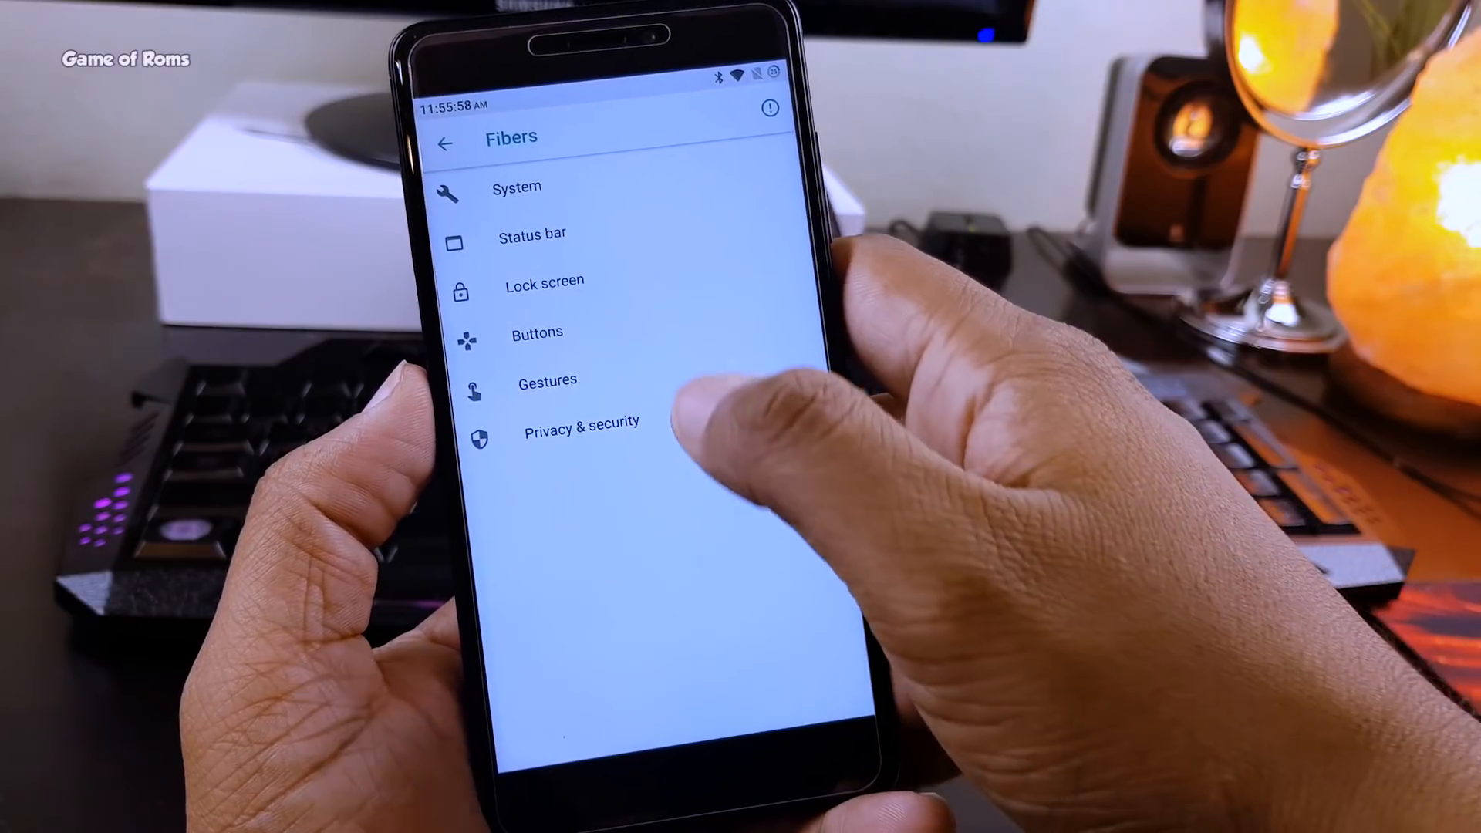
click(581, 422)
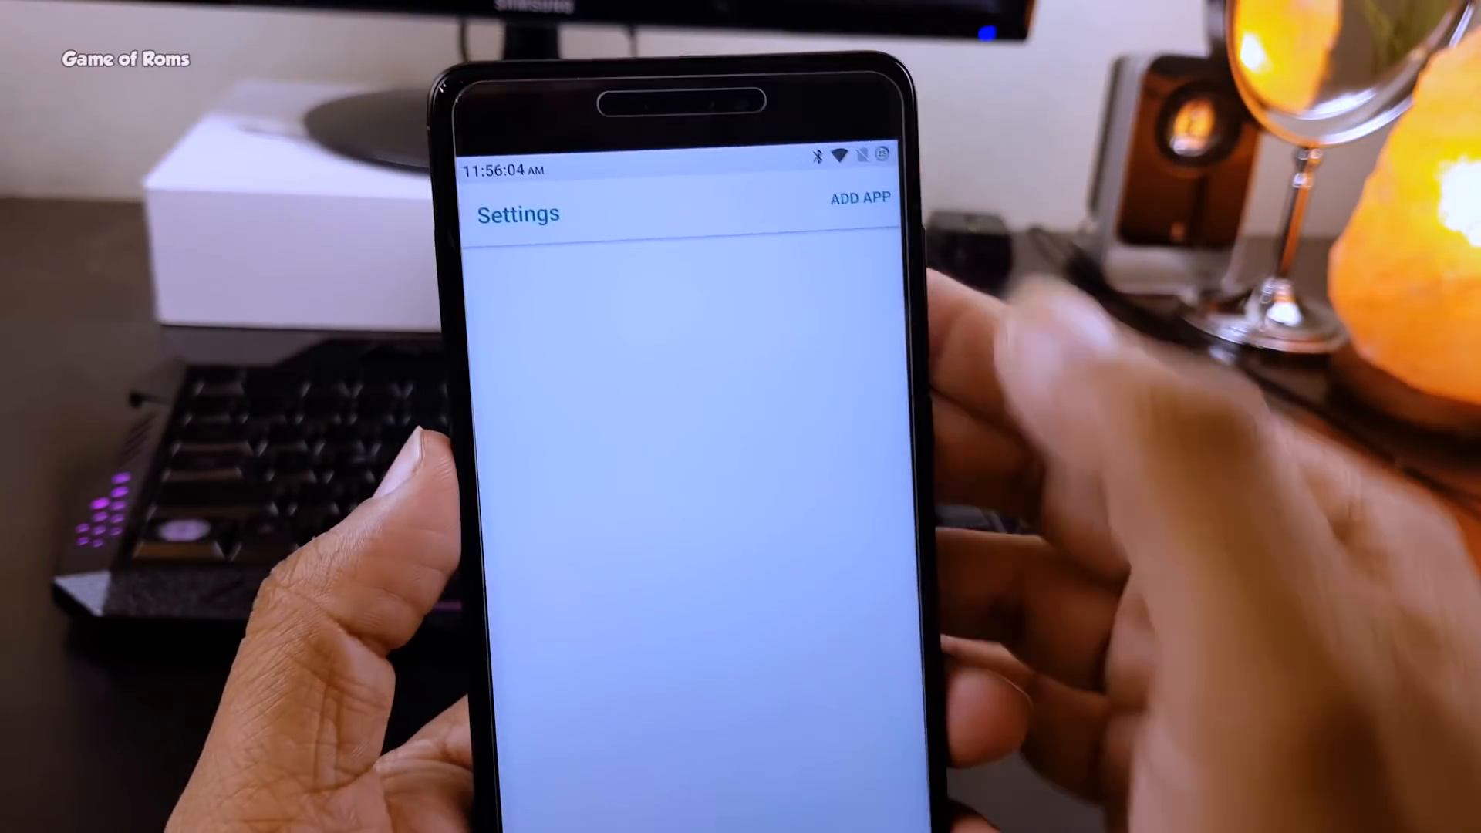
Start ADD APP in the hidden-apps list to show the installed-app picker
click(858, 199)
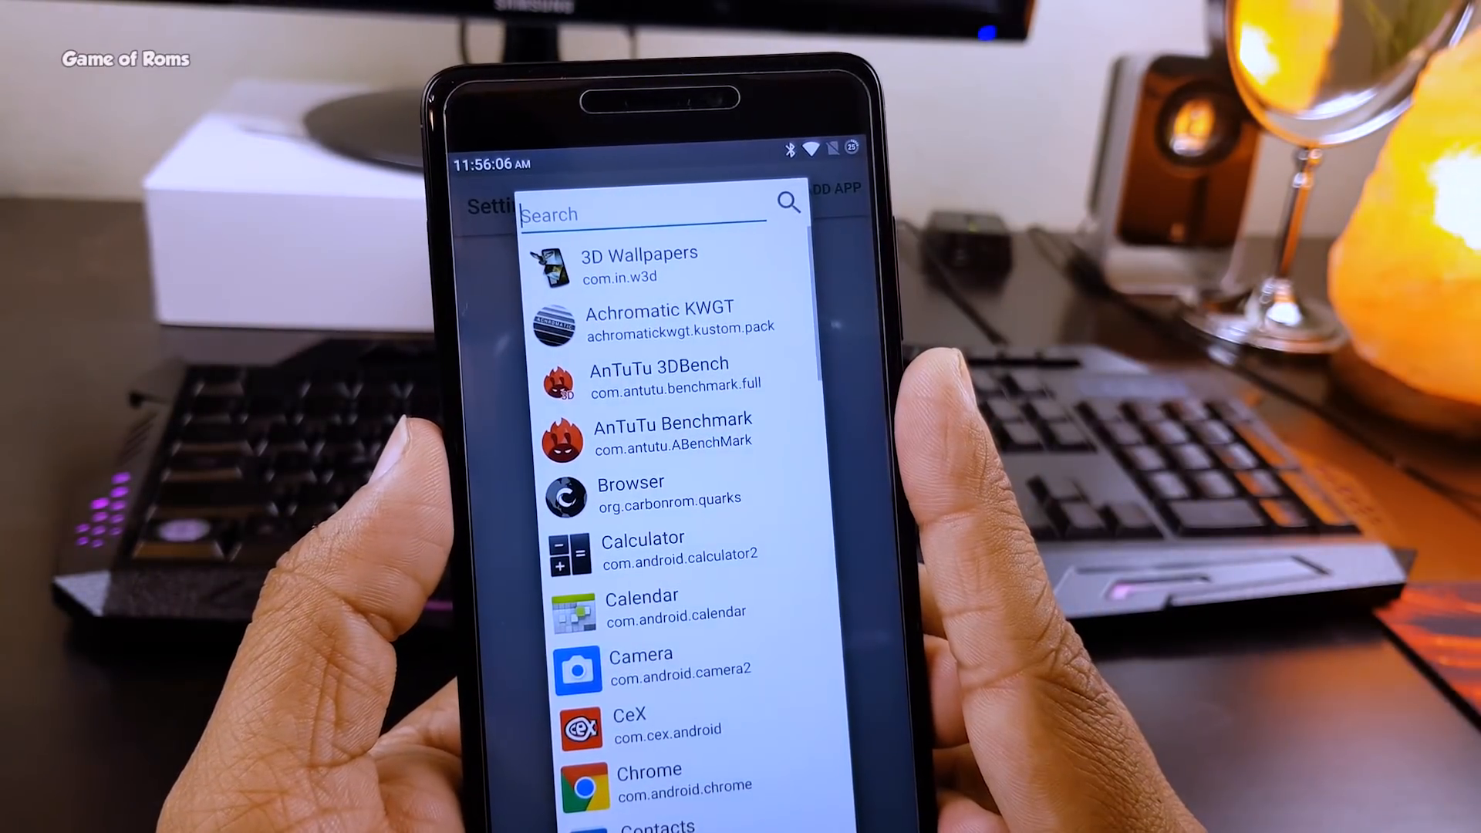
click(649, 781)
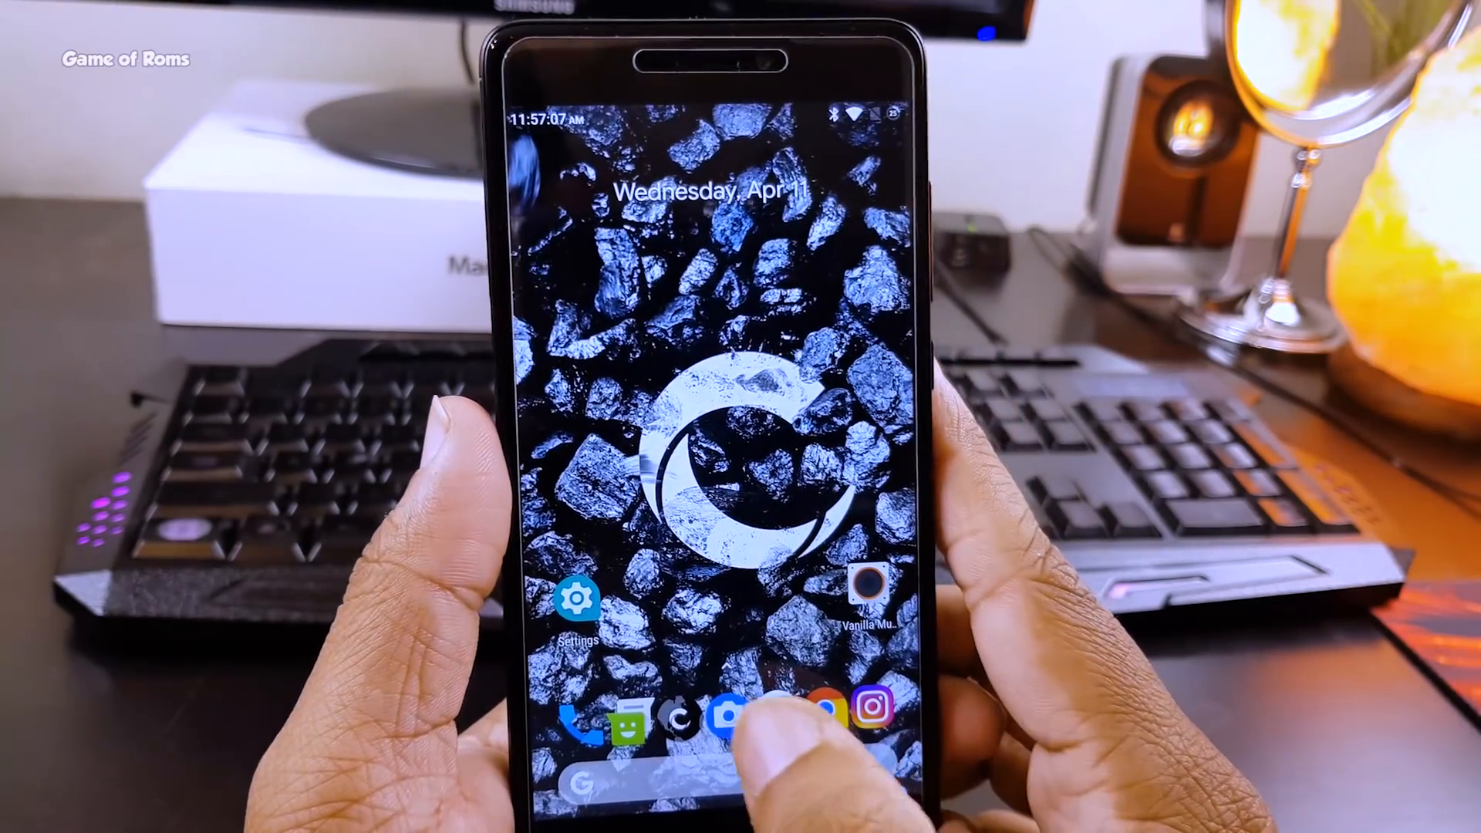
Launch Camera from the dock and shoot a photo of the desk with the game controller
click(725, 703)
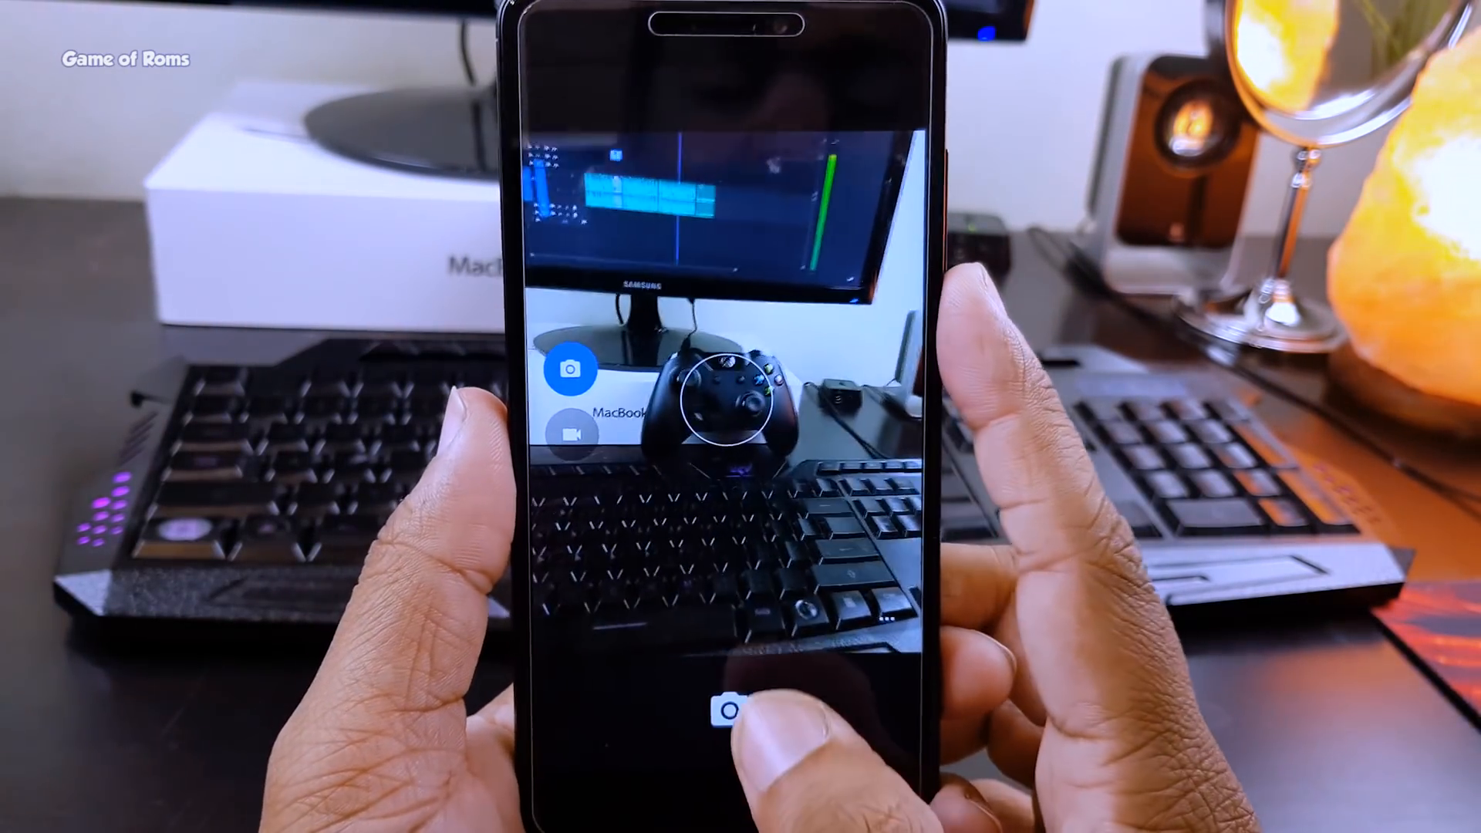
click(725, 706)
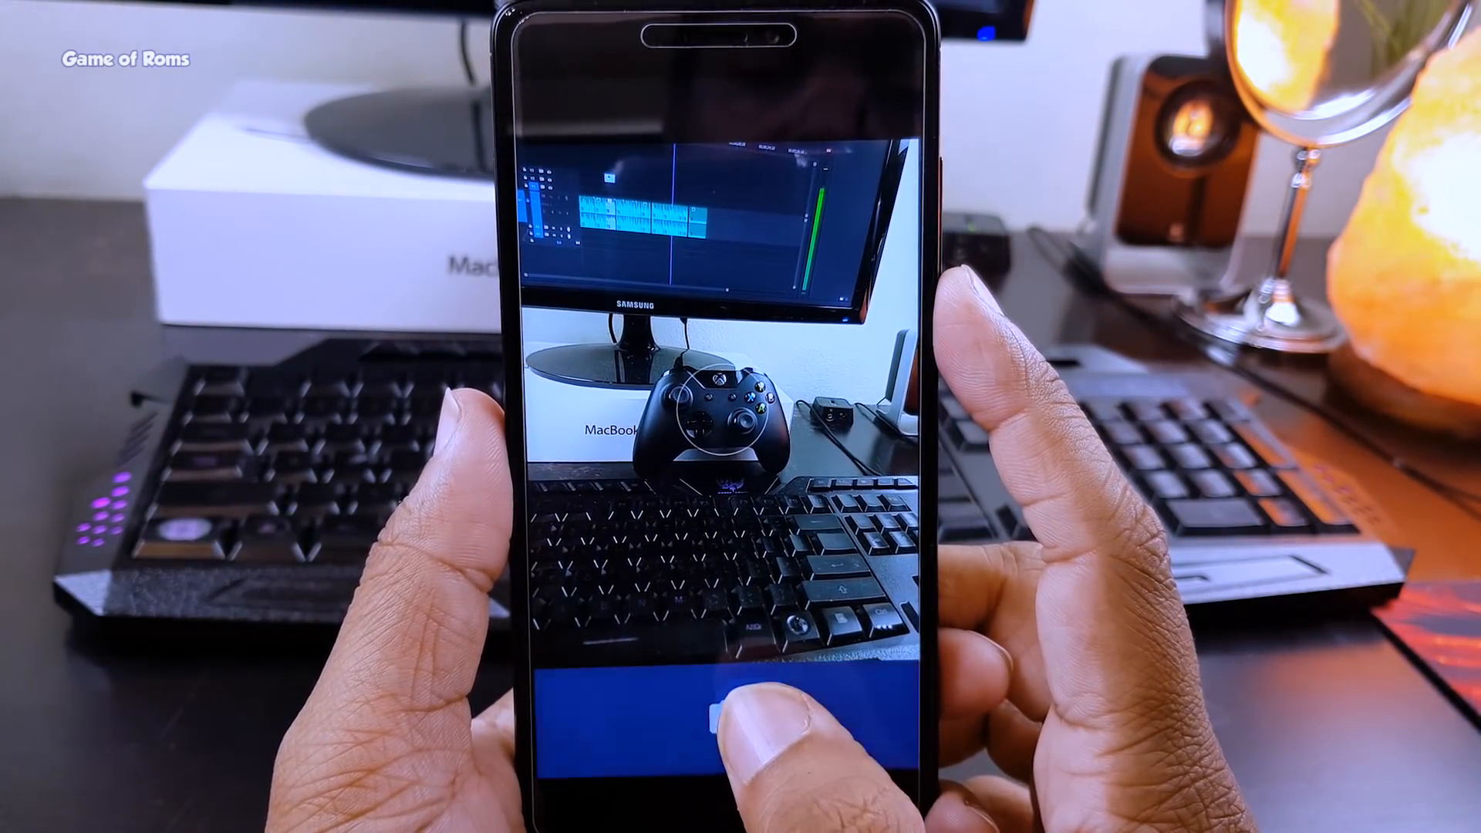
click(726, 710)
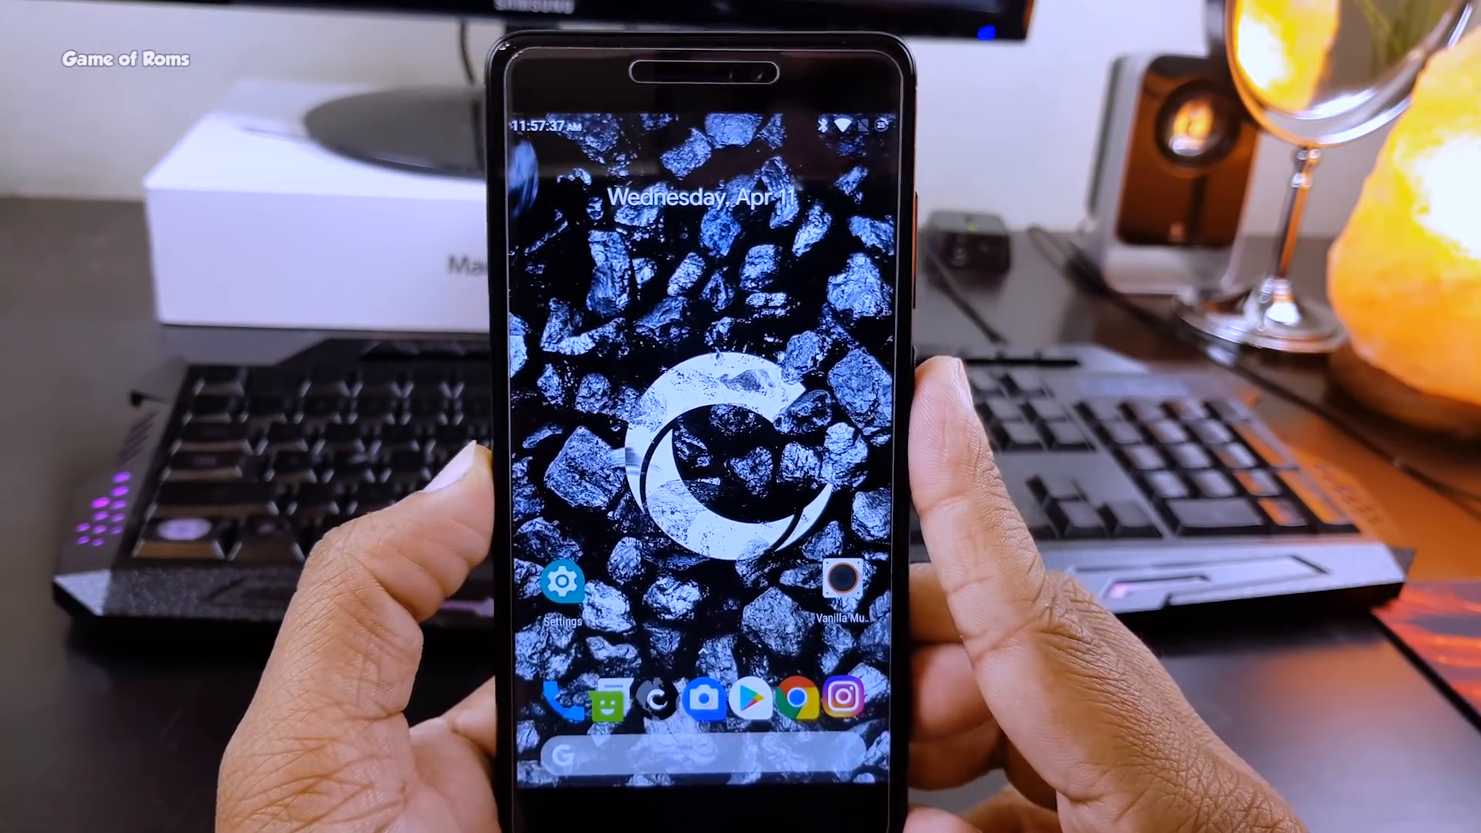
Launch OmniClockOSS from the app drawer, showing the analog clock for Wed, Apr 11
click(560, 579)
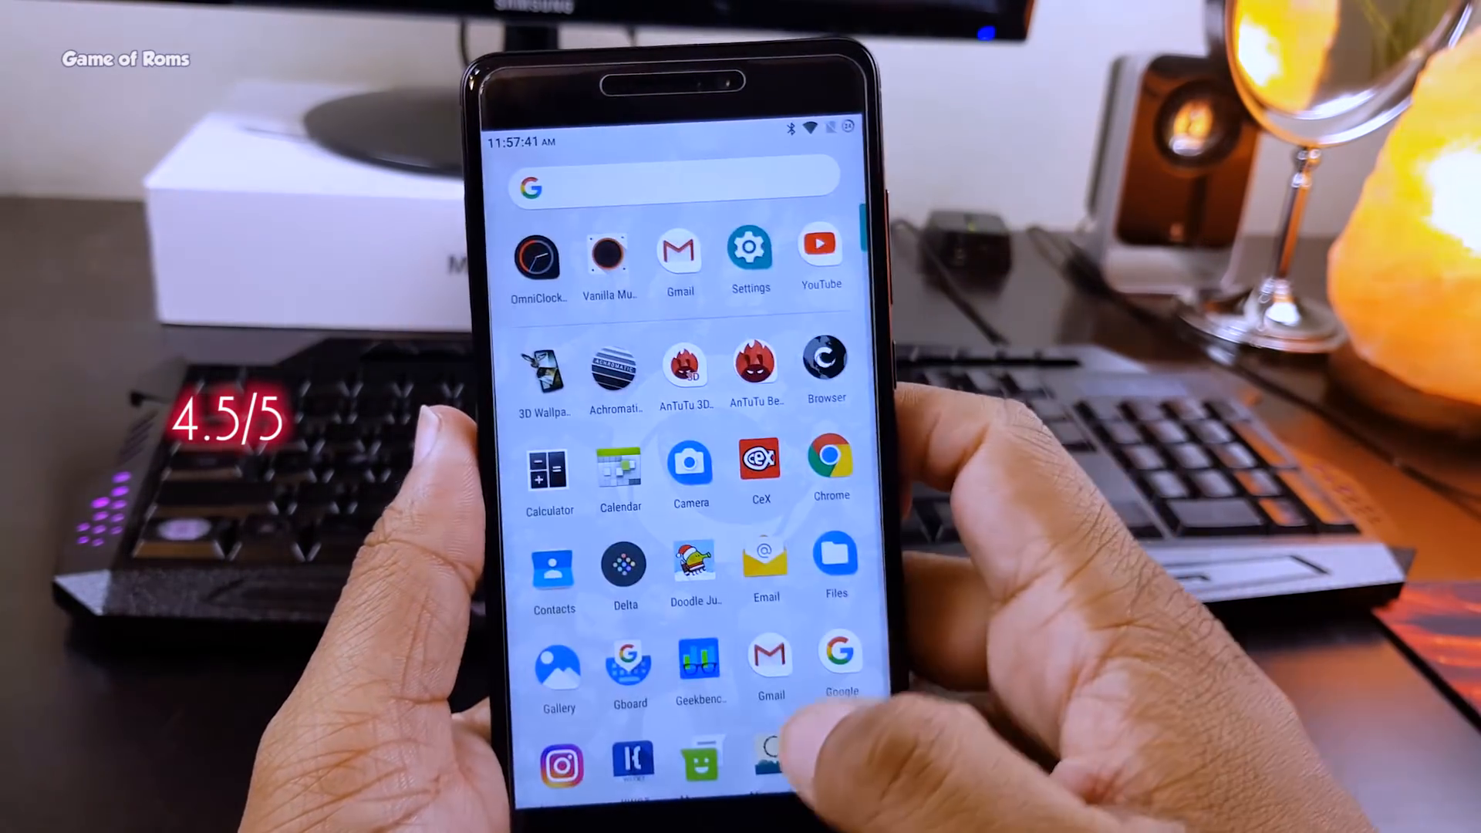
click(538, 255)
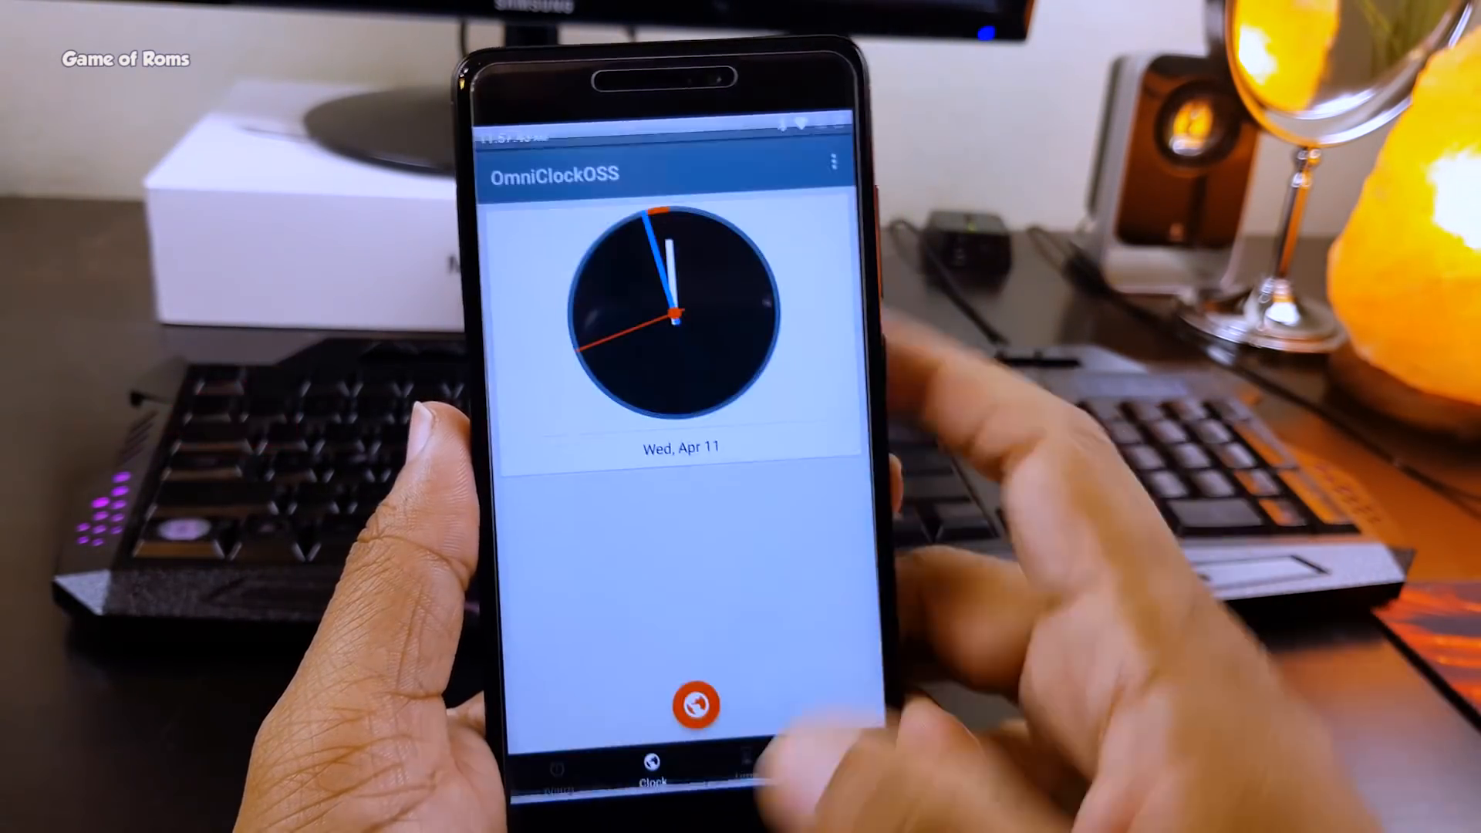